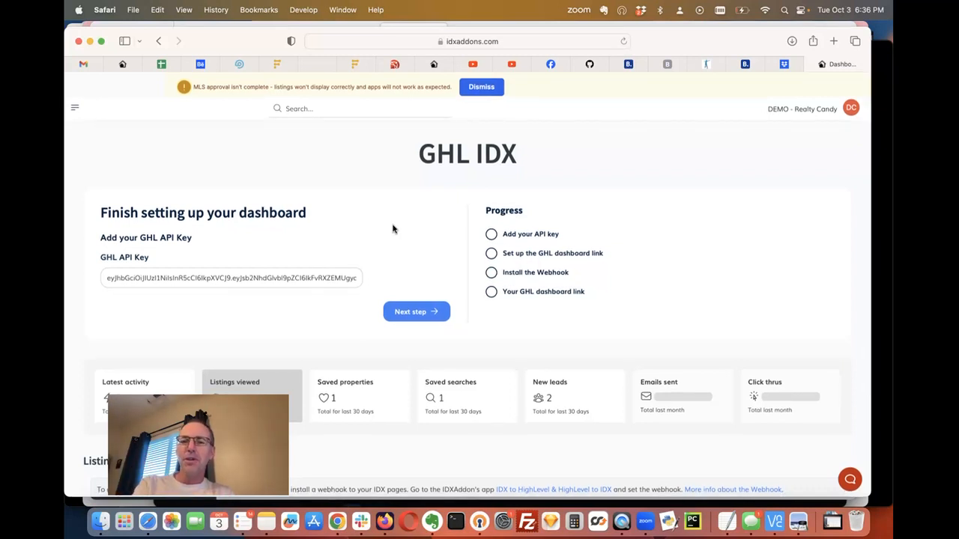
mouse_move(401, 267)
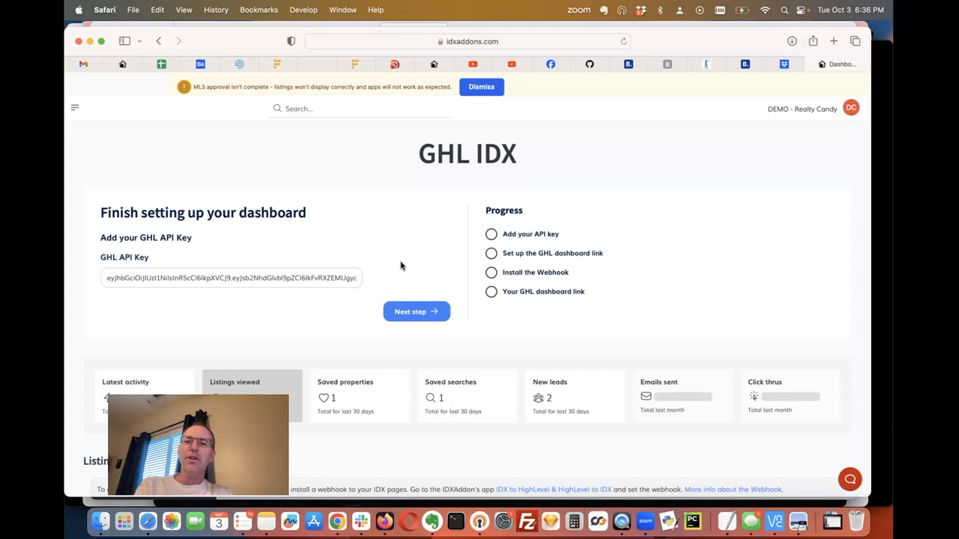
mouse_move(246, 203)
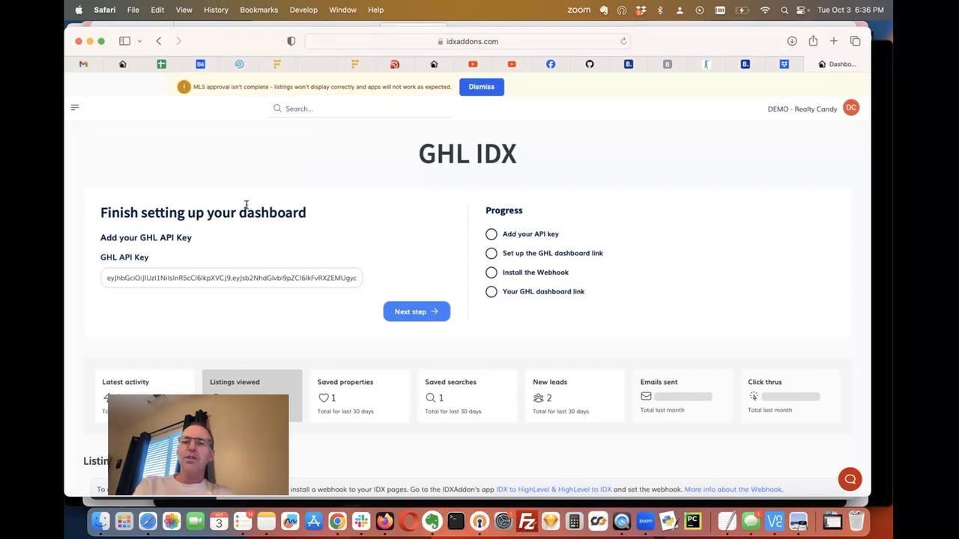
mouse_move(234, 253)
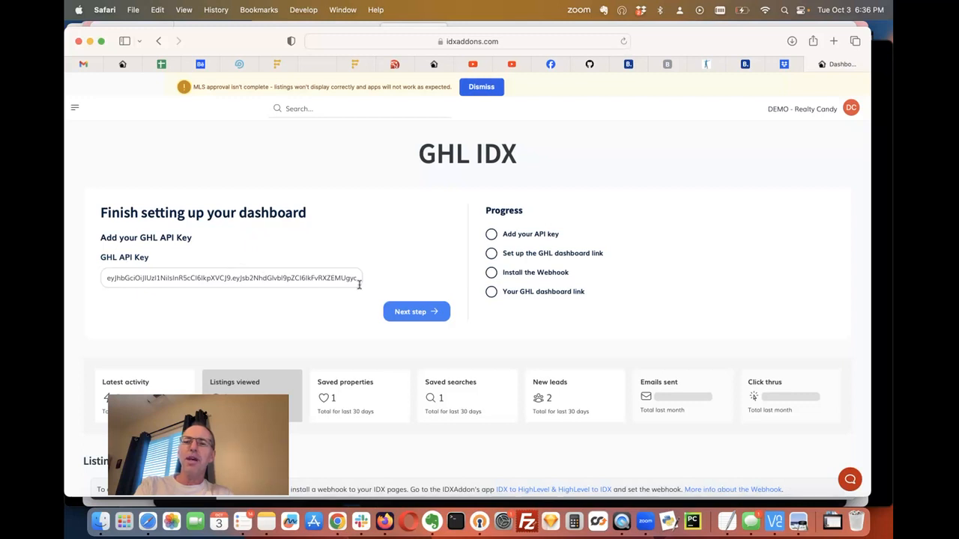
Submit the pasted GHL API key and continue to the dashboard link step
click(417, 311)
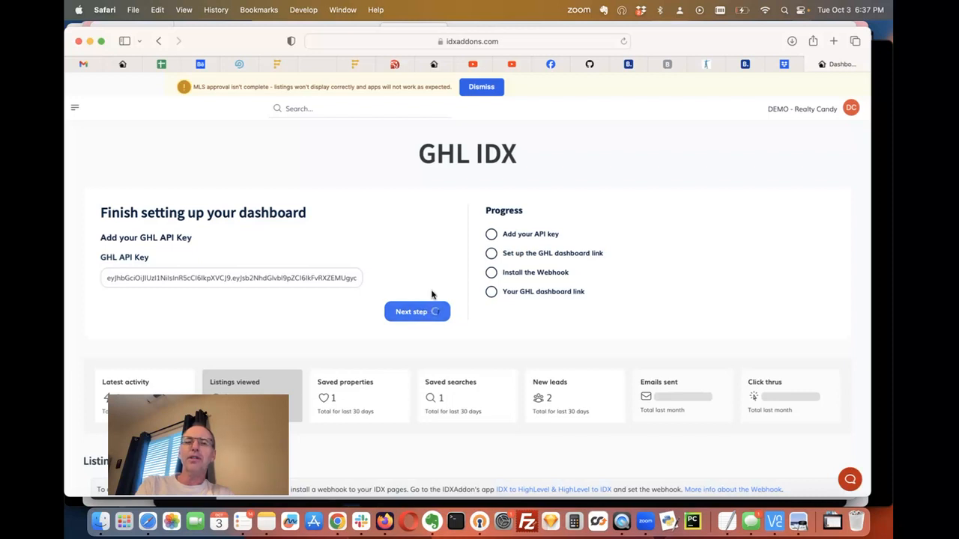
click(416, 312)
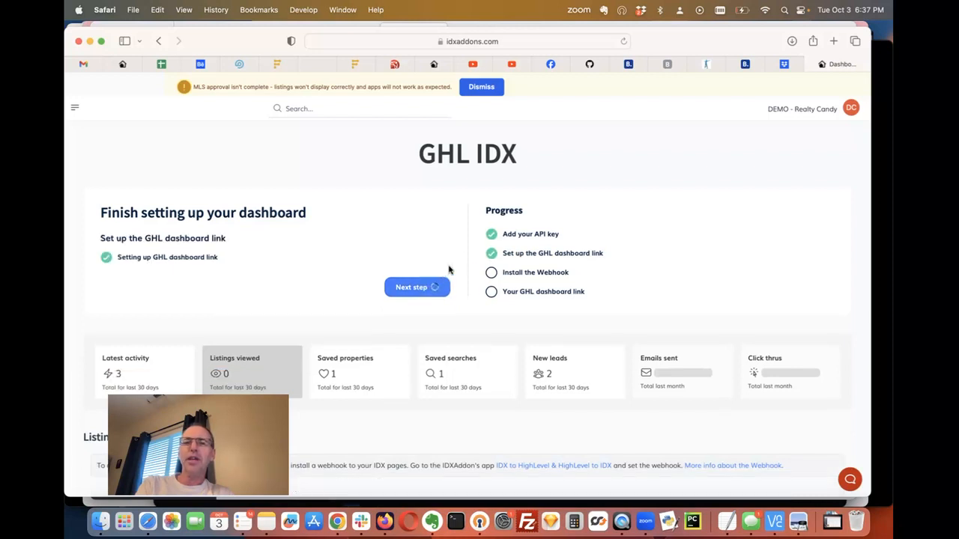
Continue past the dashboard link step and start the webhook installation
click(417, 288)
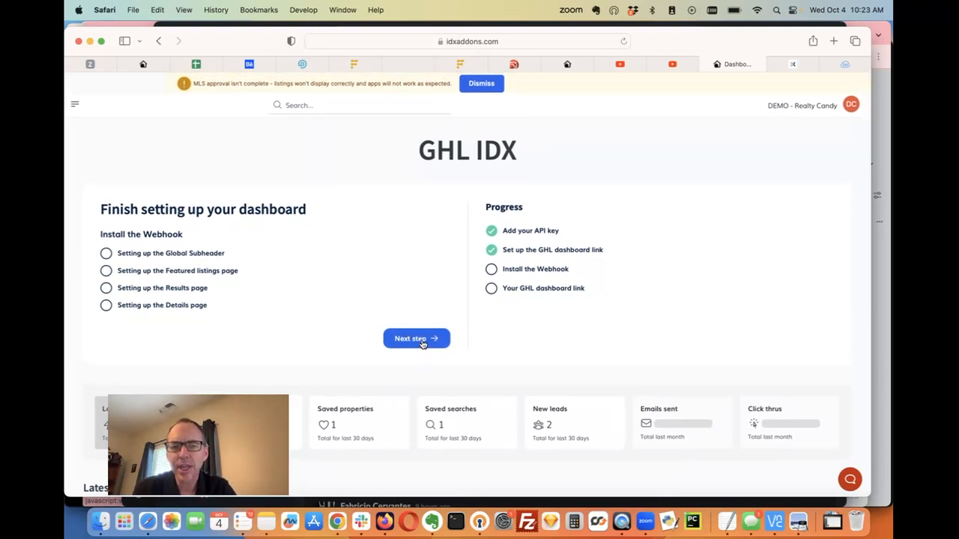
click(417, 339)
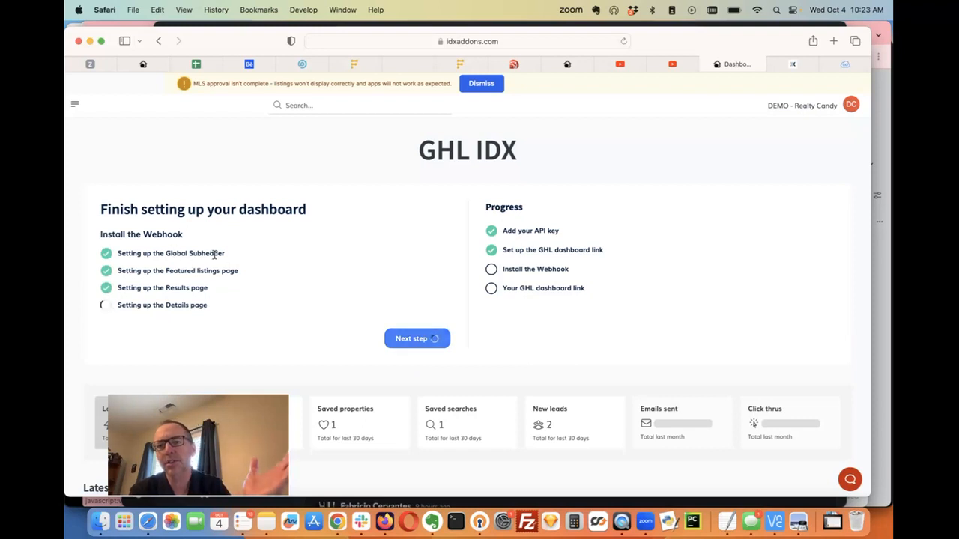
Install the webhook on all IDX pages and reach the GHL dashboard link step
click(416, 338)
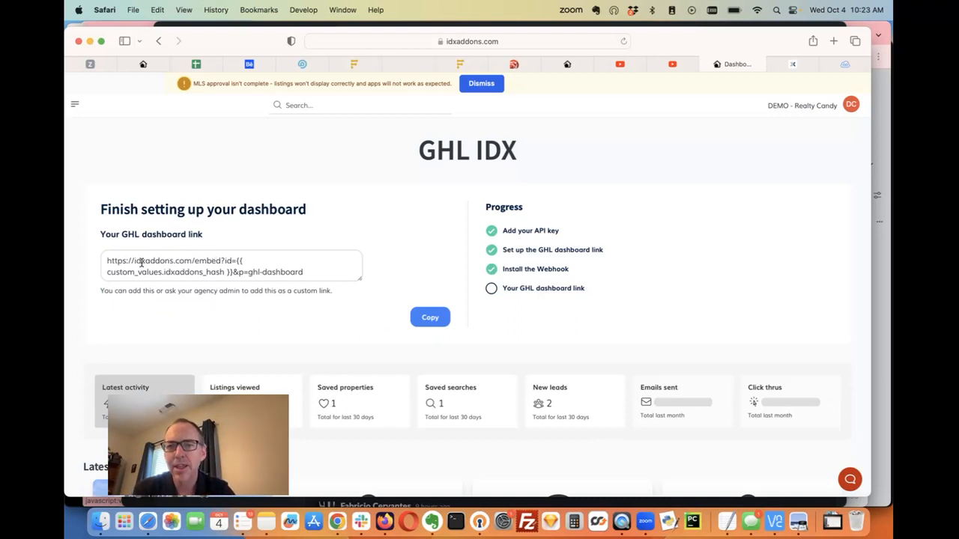
Copy the generated dashboard embed link to the clipboard and finish the wizard
triple_click(224, 266)
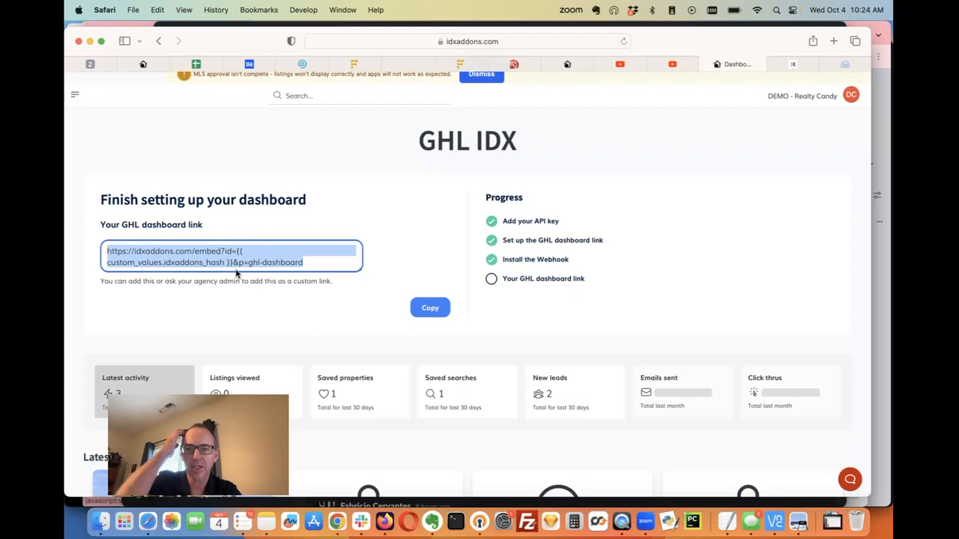
mouse_move(407, 298)
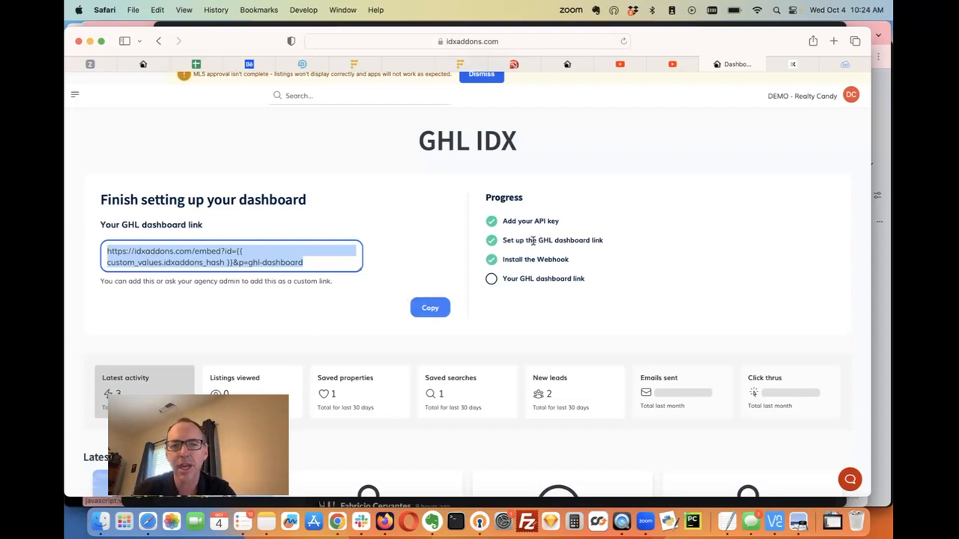
click(429, 307)
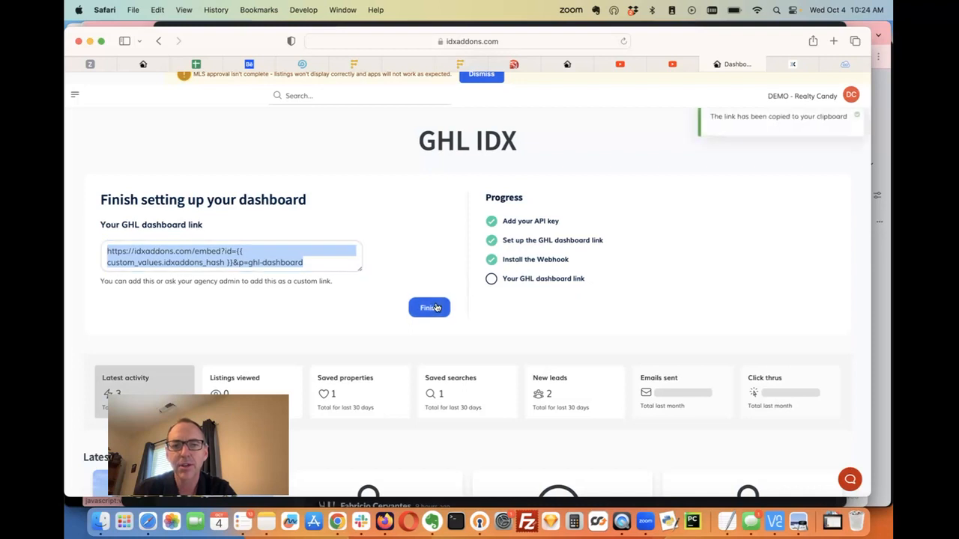
mouse_move(494, 288)
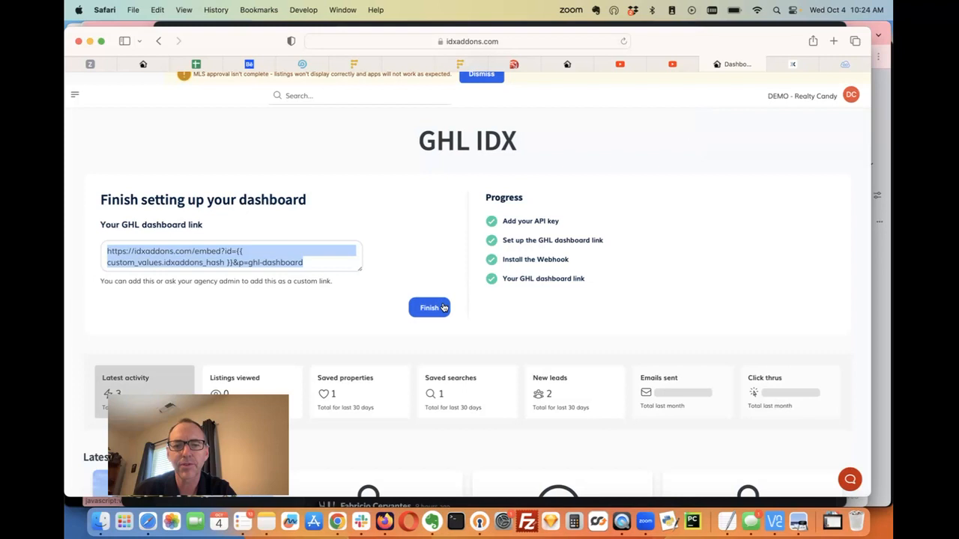
click(429, 308)
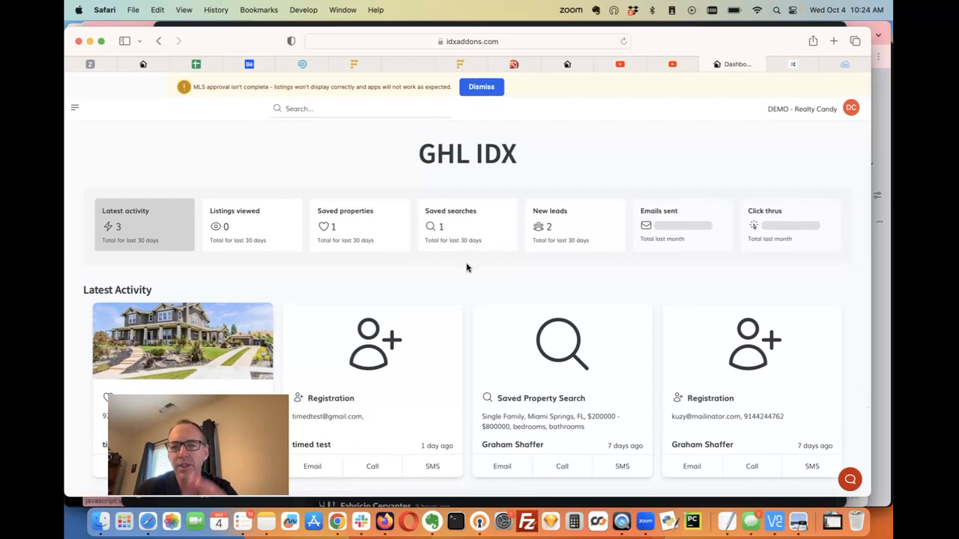
Scroll the dashboard down to the Latest Activity cards and Apps links
scroll(down, 3)
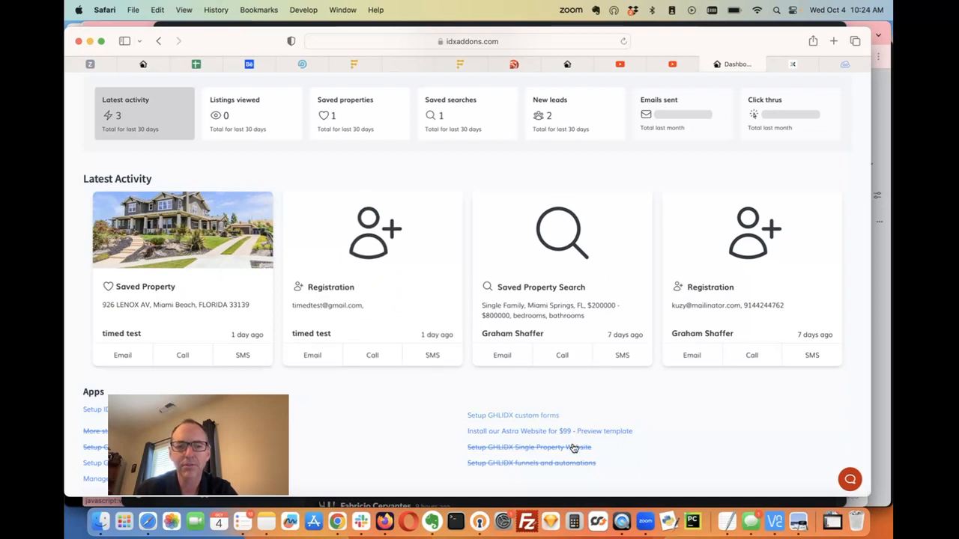
mouse_move(576, 388)
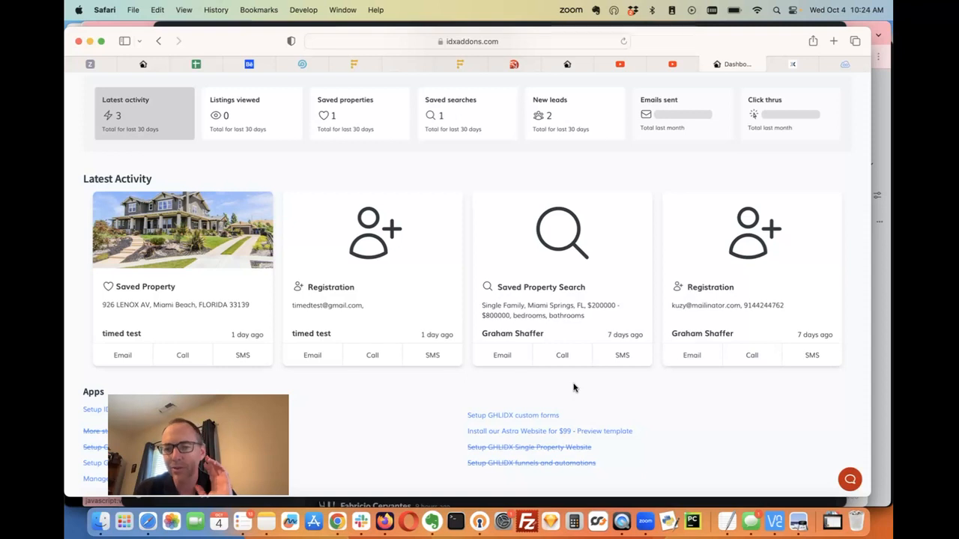